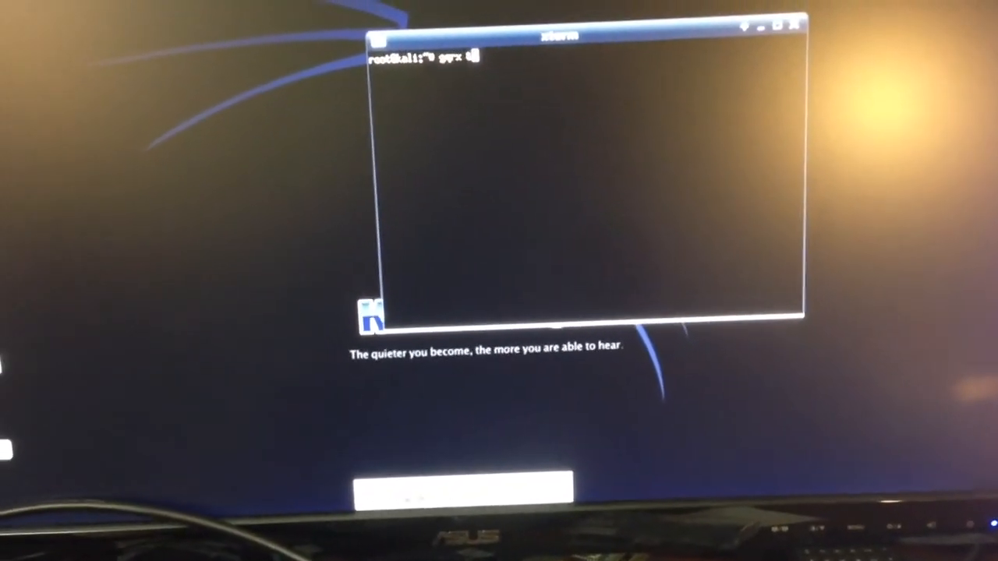
Run gqrx & as a background job, returning its job ID and GNU C++/Boost startup line.
{"action": "key", "text": "Return"}
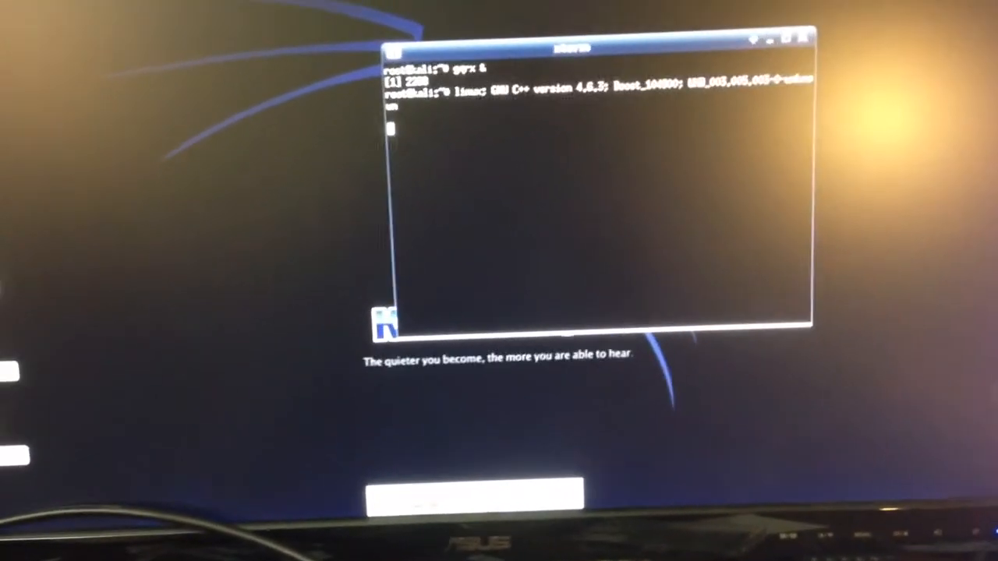